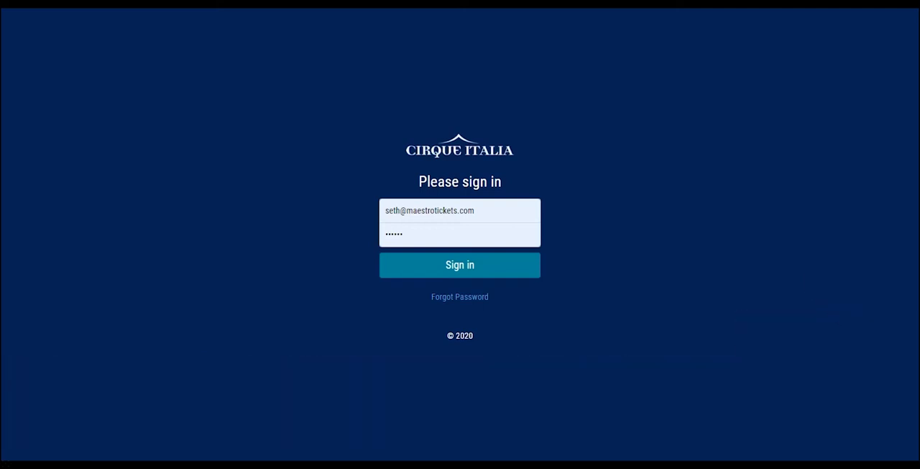
mouse_move(265, 258)
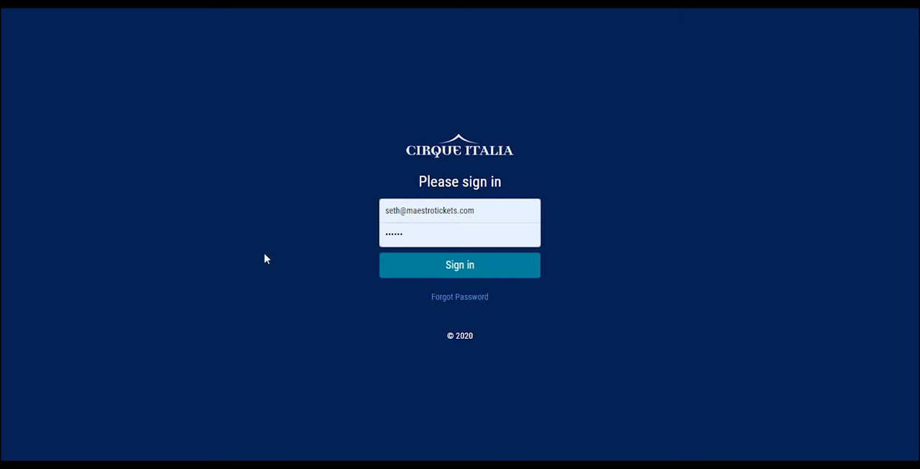
mouse_move(275, 317)
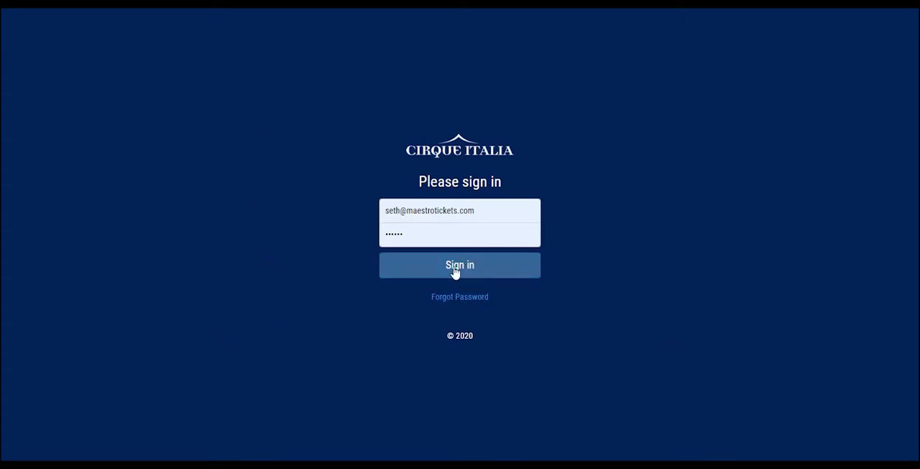
Sign in to the box office account with the entered email and password.
left_click(460, 265)
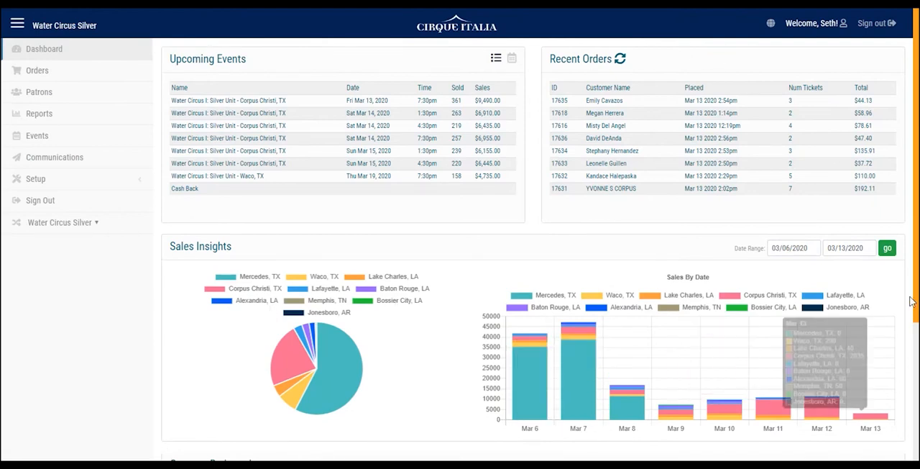
mouse_move(159, 383)
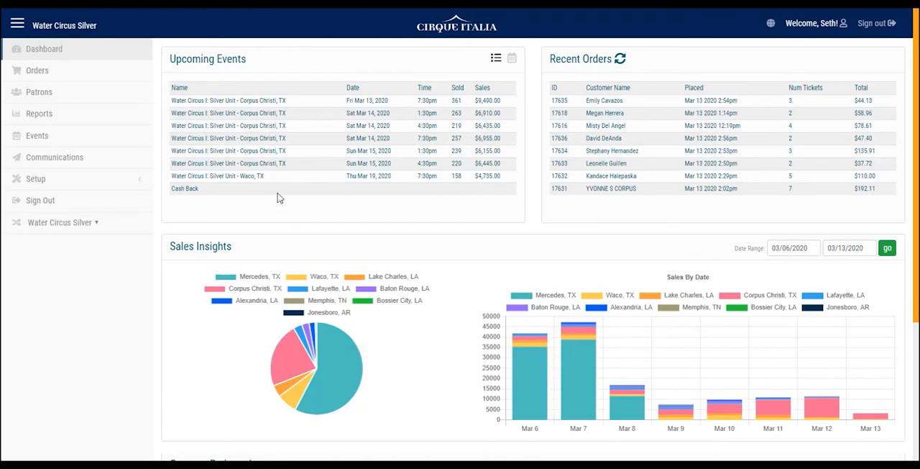
mouse_move(305, 122)
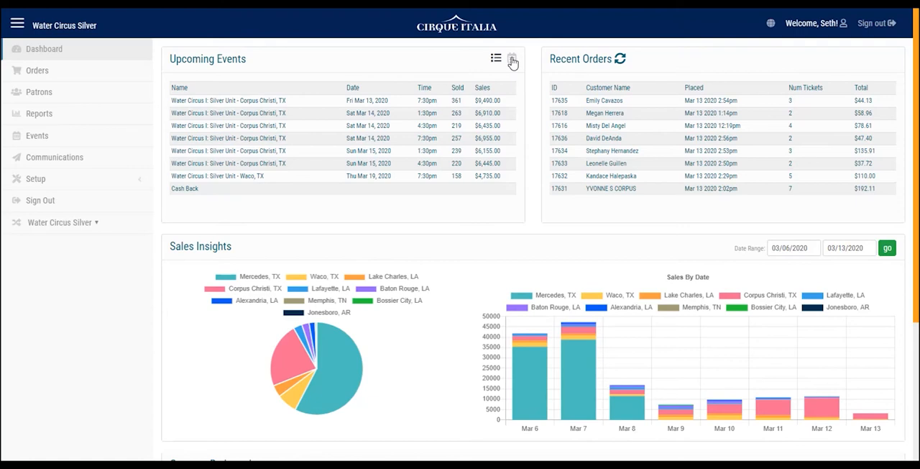
left_click(512, 58)
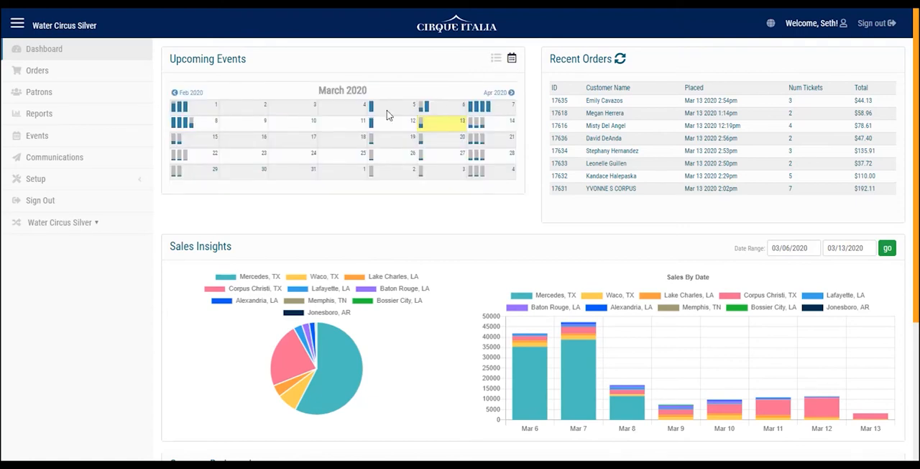
mouse_move(267, 123)
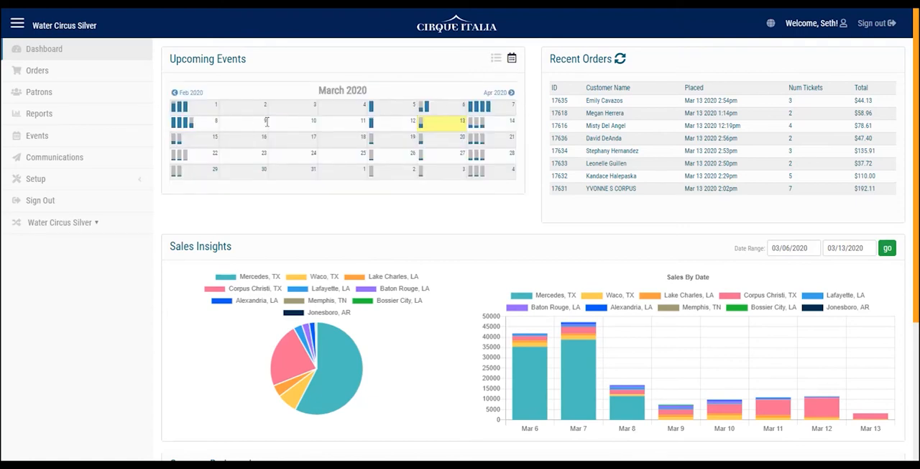
mouse_move(469, 140)
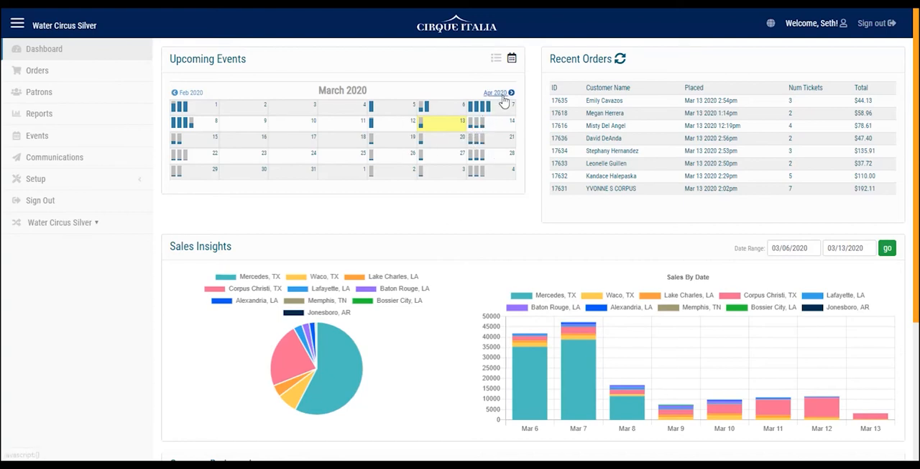
left_click(495, 92)
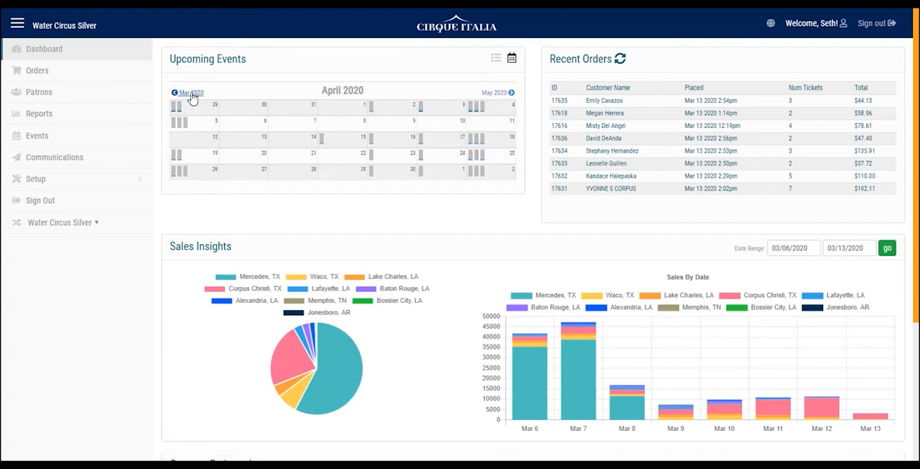
left_click(188, 92)
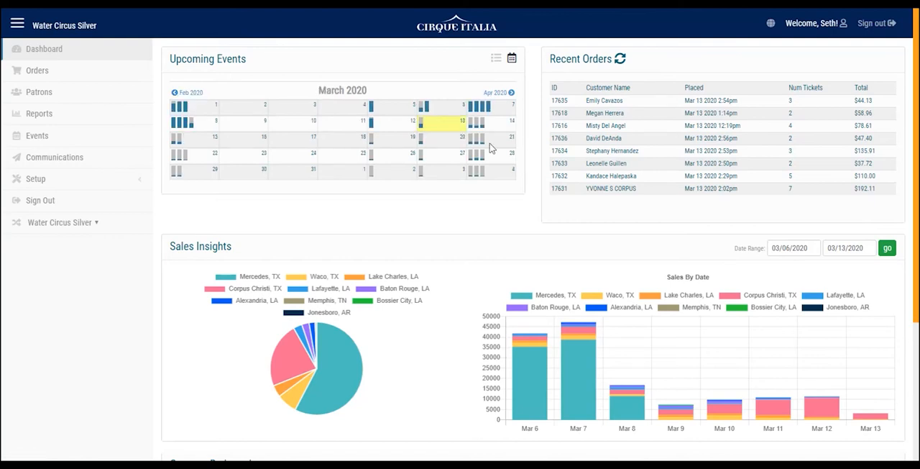
left_click(496, 57)
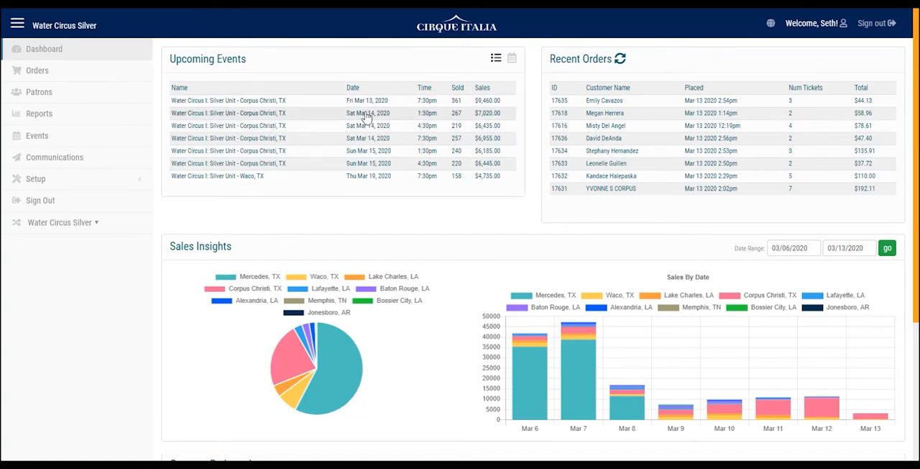
mouse_move(241, 118)
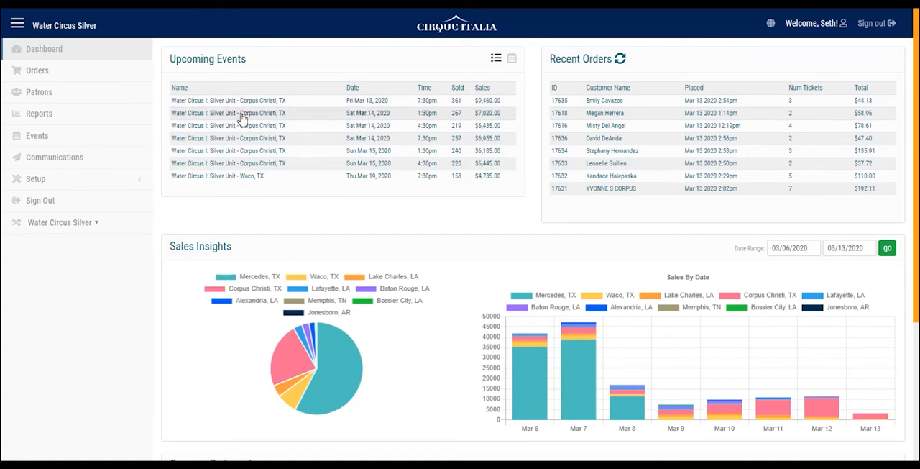
Create a Mar 14 1:30pm show order for Joe Customer with his email and phone.
left_click(228, 113)
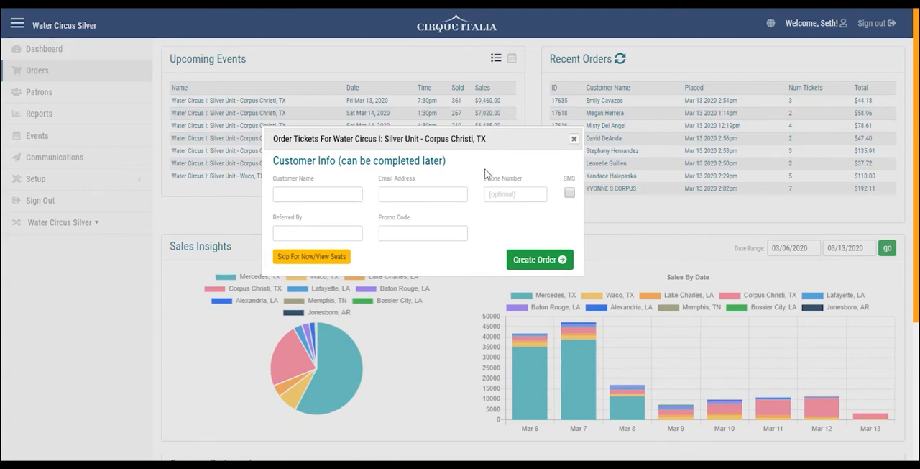
left_click(317, 195)
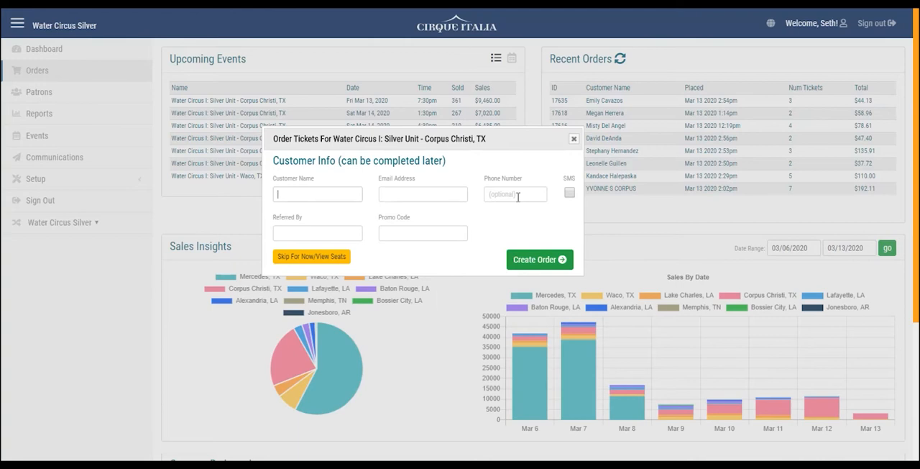
mouse_move(366, 214)
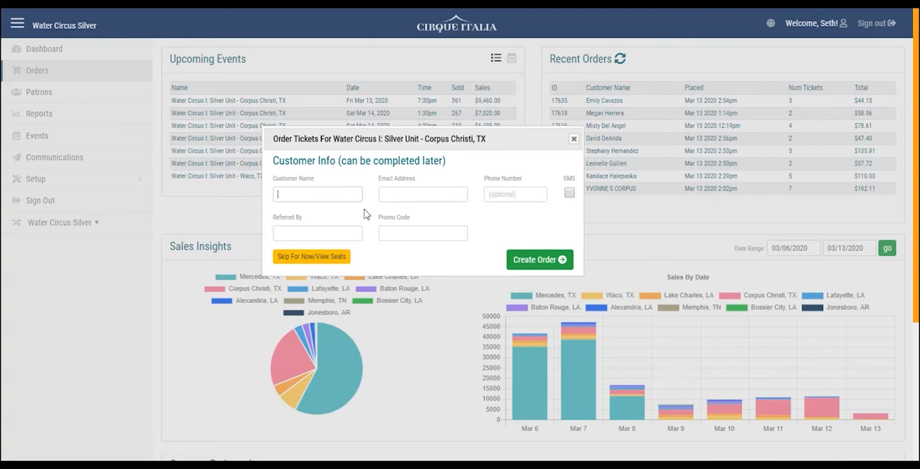
type("Joe Customer")
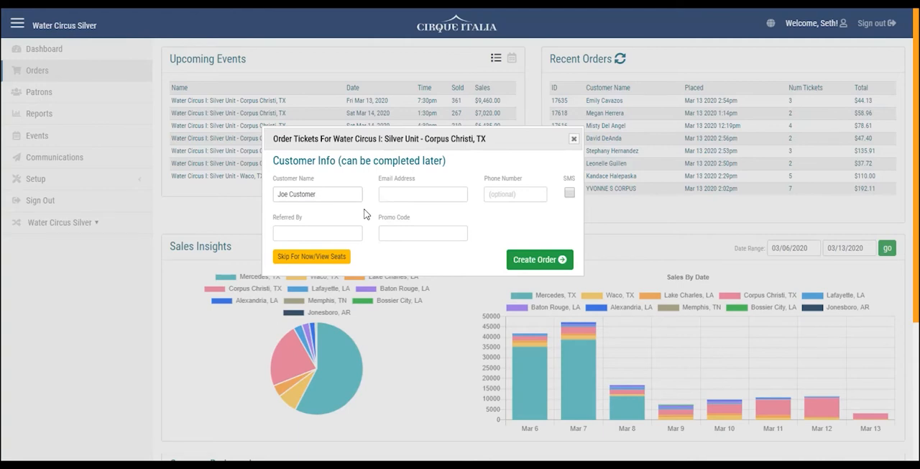
type("joe@email.com")
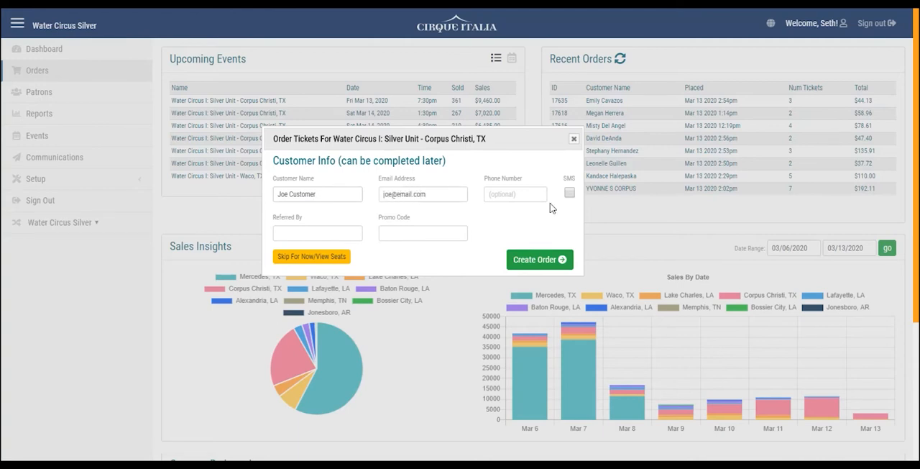
type("9415555555")
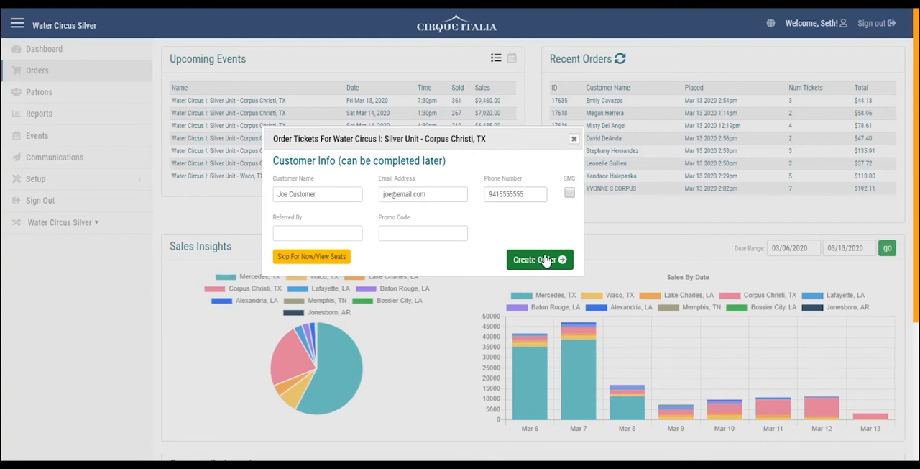
left_click(574, 138)
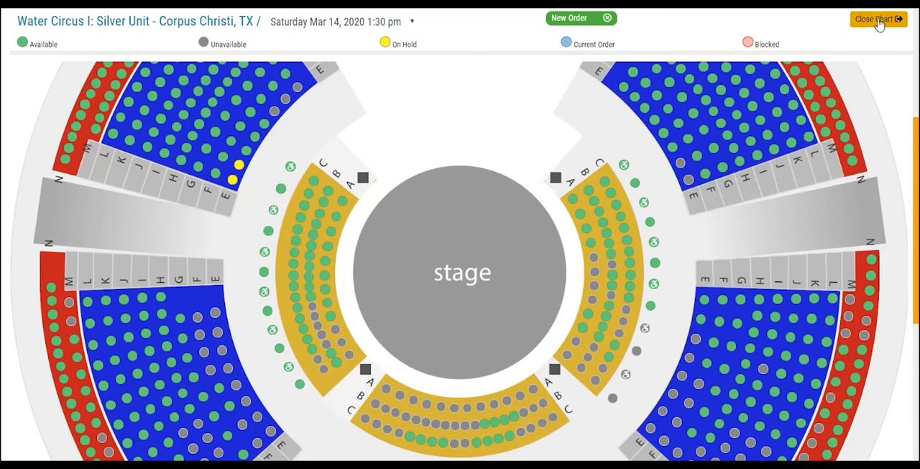
Change the Seat 8 ticket to Child Level 2 at $15, making the total $52.72.
left_click(876, 18)
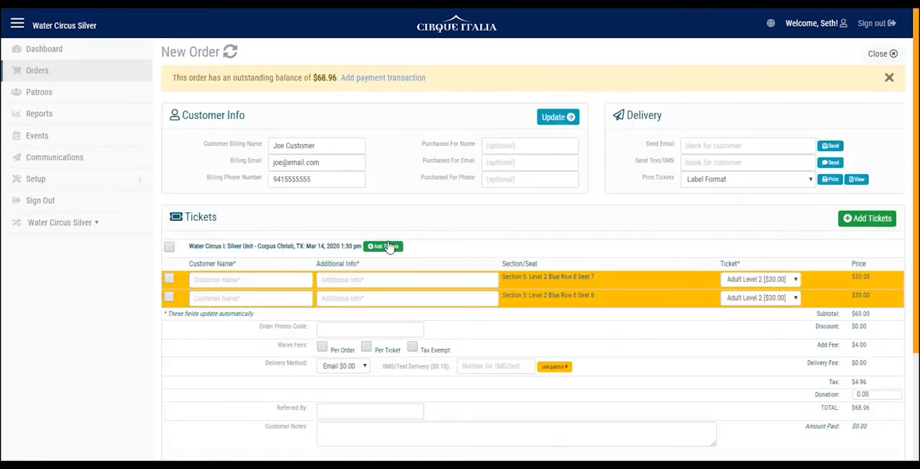
mouse_move(394, 138)
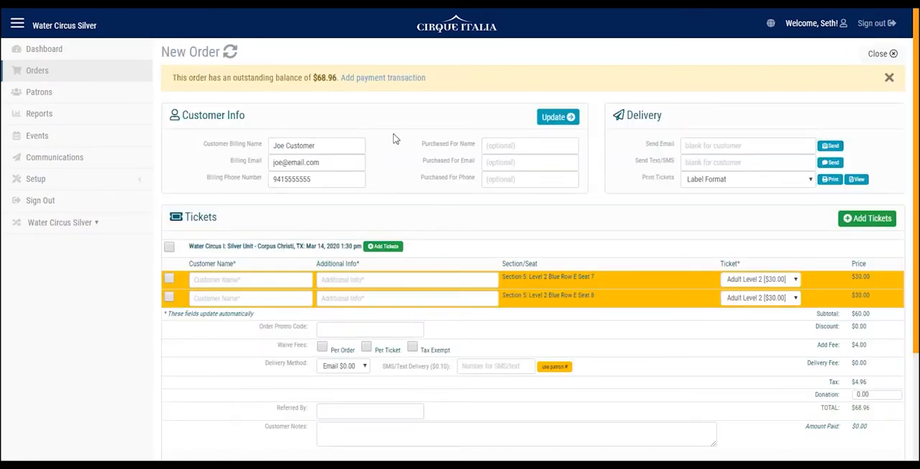
mouse_move(222, 79)
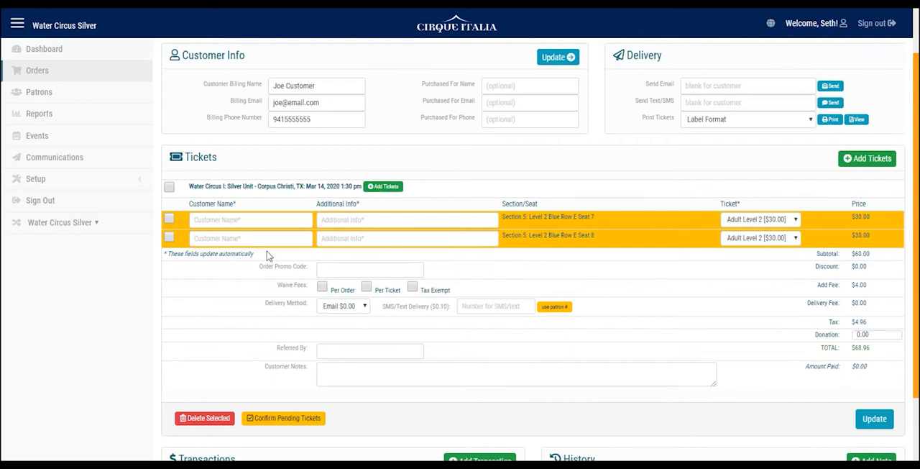
left_click(760, 237)
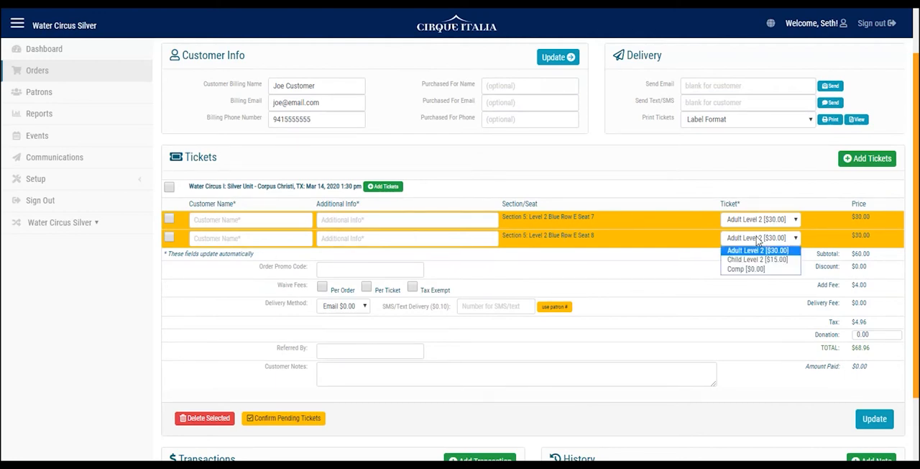
left_click(755, 259)
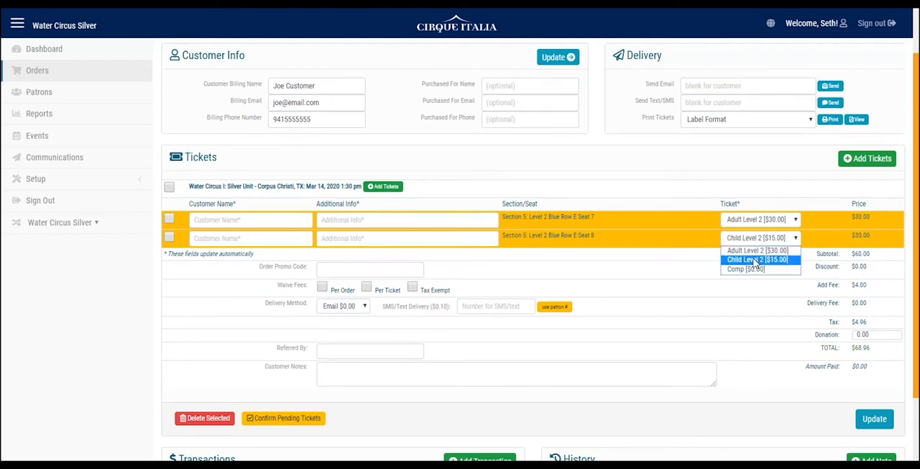
left_click(756, 259)
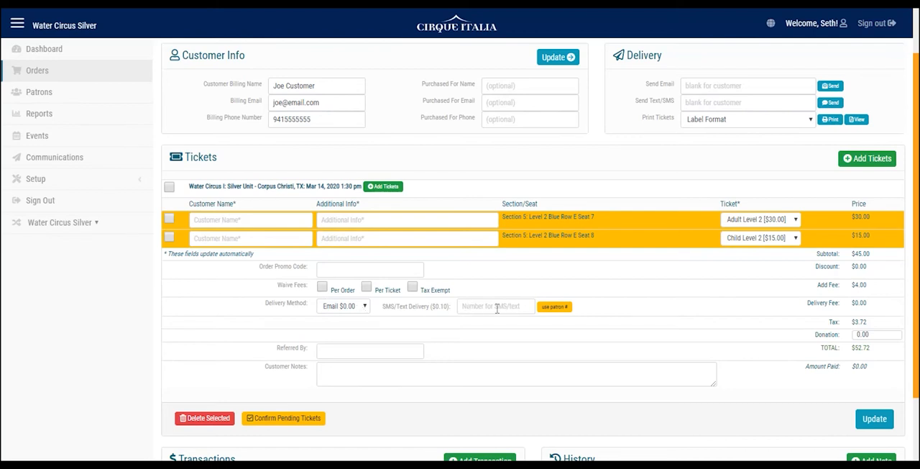
mouse_move(495, 307)
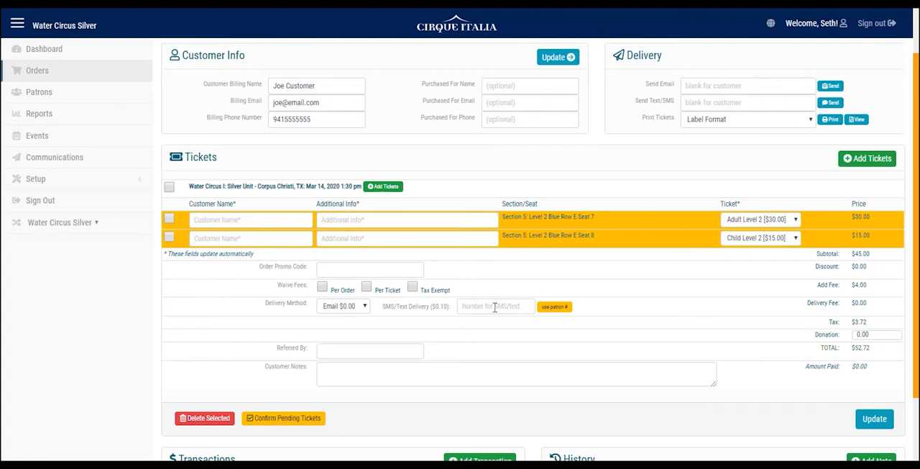
mouse_move(554, 306)
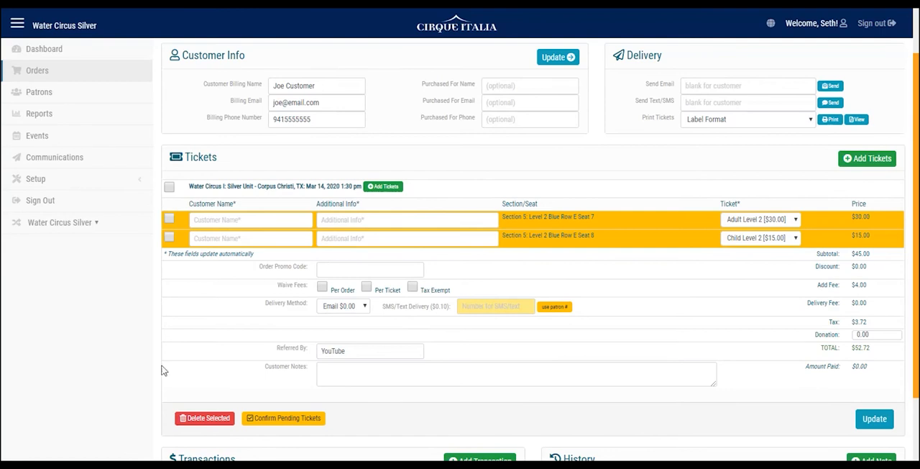
Confirm both pending tickets so order 17637 shows Confirmed with $52.72 outstanding.
scroll("down", 3)
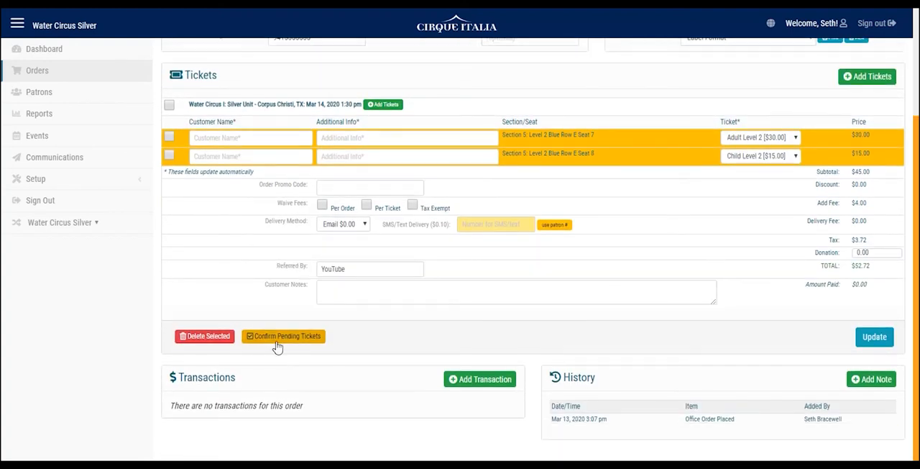
mouse_move(267, 342)
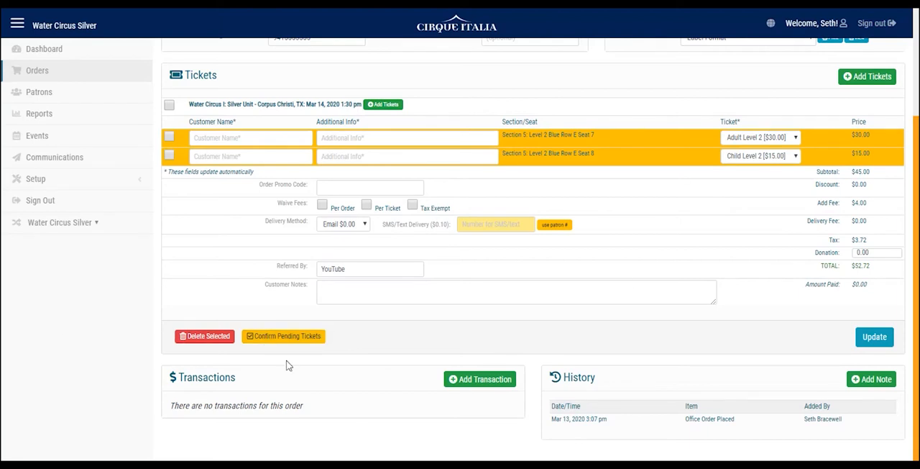
mouse_move(359, 322)
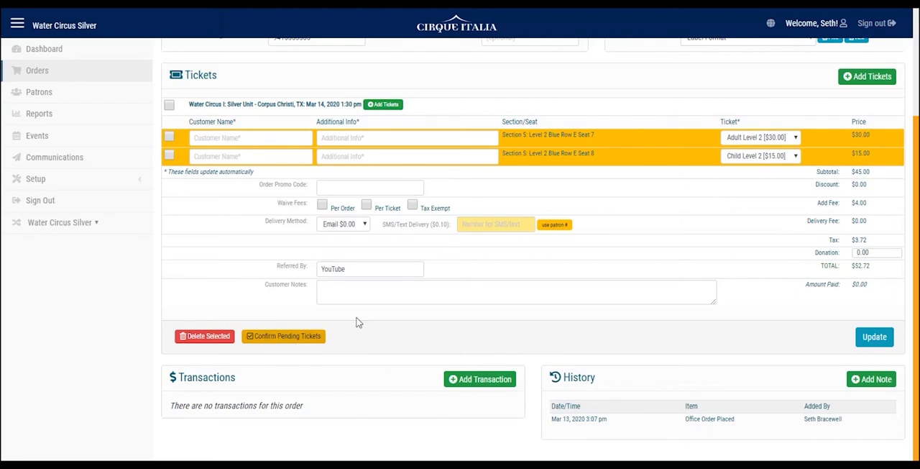
left_click(283, 336)
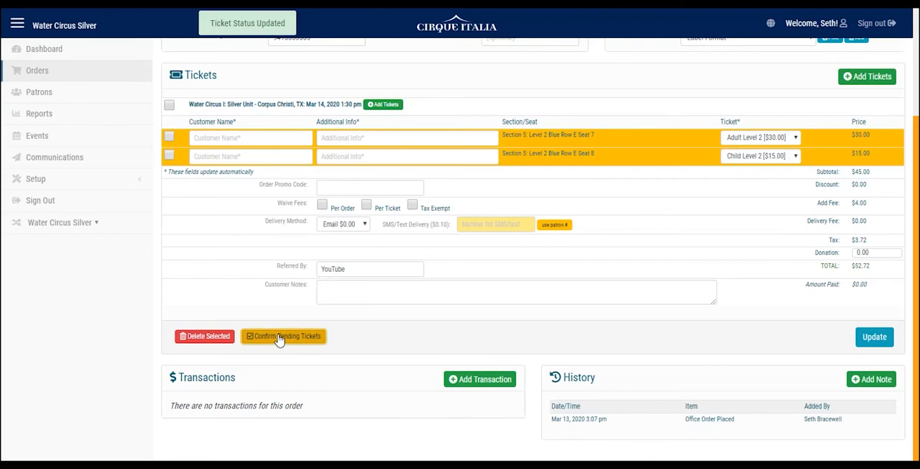
left_click(283, 336)
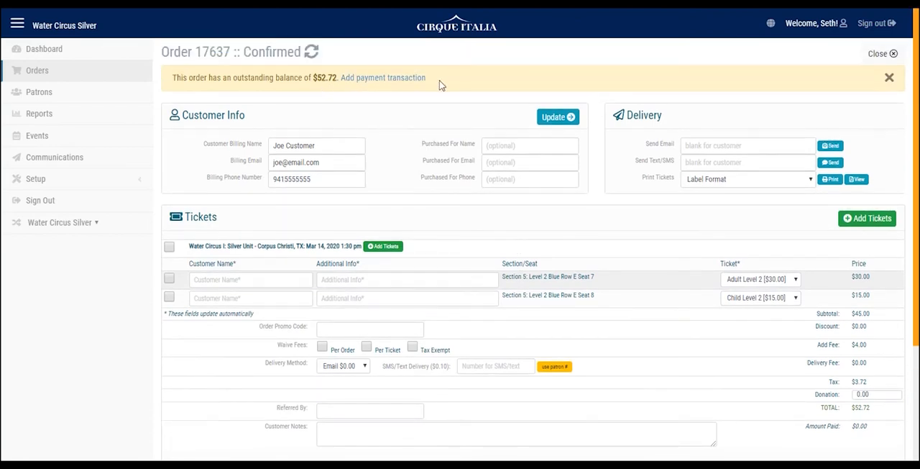
mouse_move(363, 83)
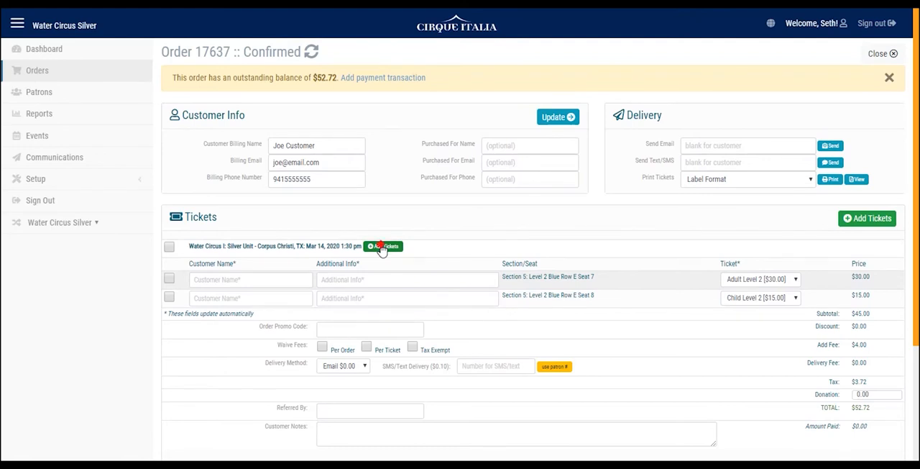
Add an adult Row E Seat 6 ticket at $30 from the seating chart.
left_click(383, 246)
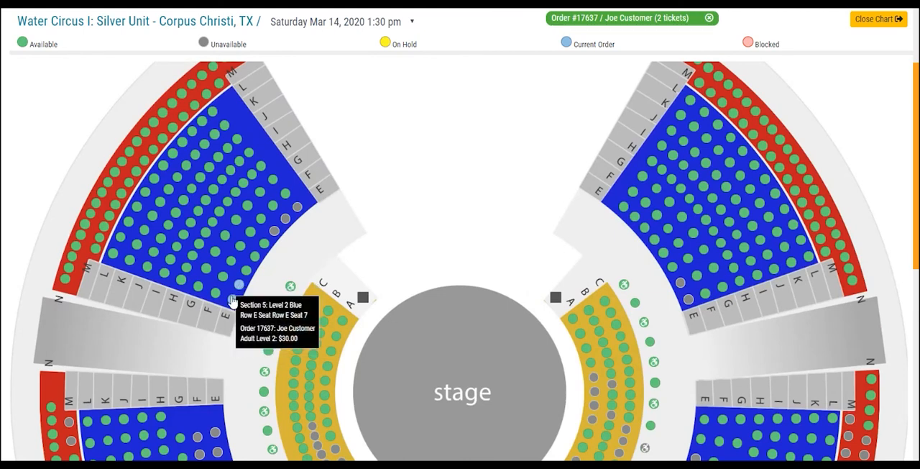
mouse_move(236, 306)
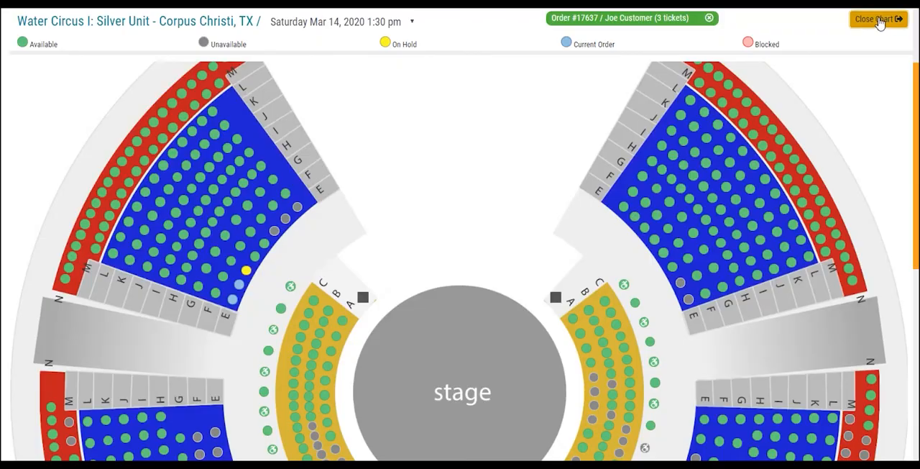
left_click(878, 18)
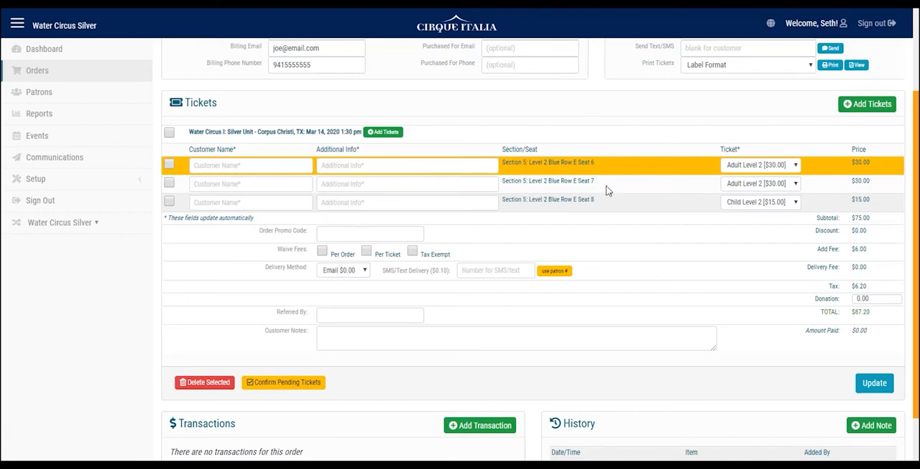
mouse_move(604, 192)
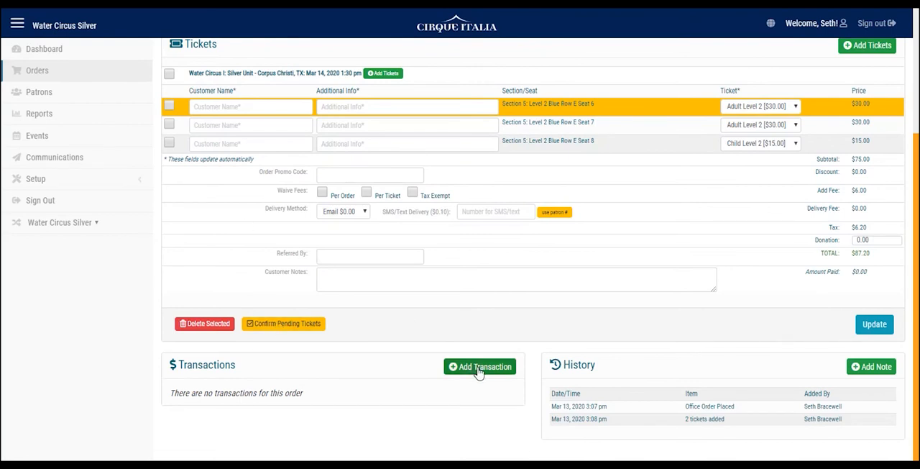
Open the Add Transaction form prefilled with Joe Customer and $87.20 due.
left_click(480, 367)
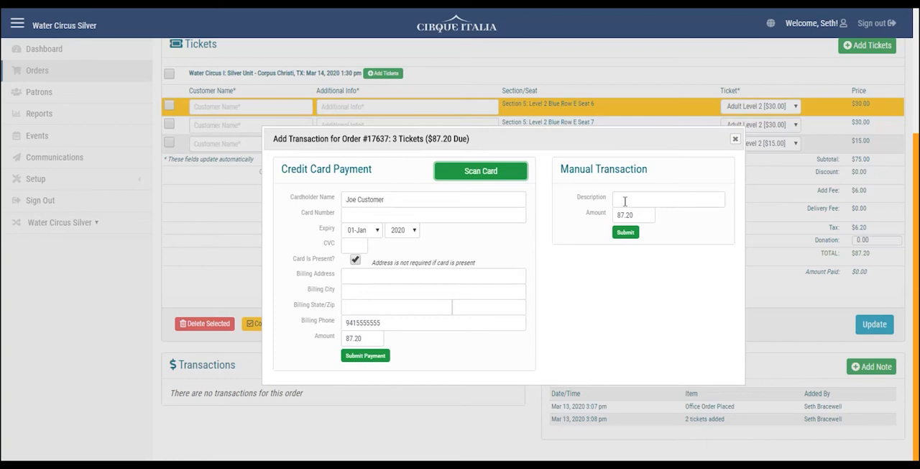
mouse_move(632, 207)
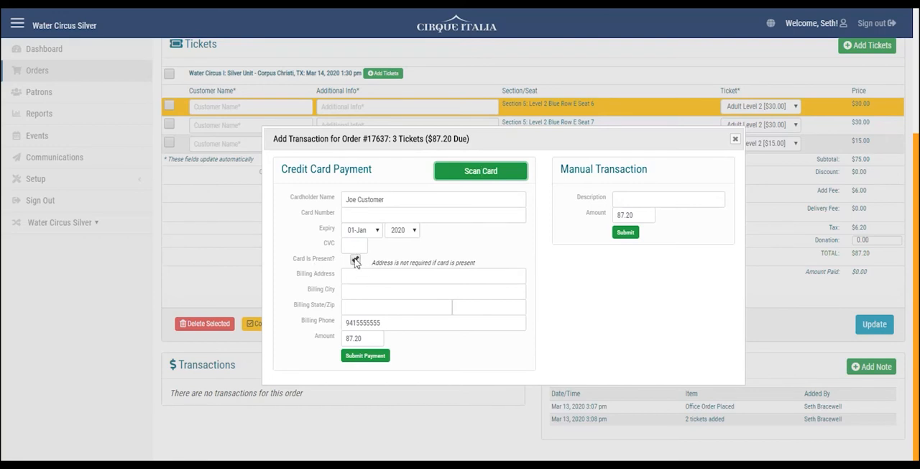
left_click(355, 259)
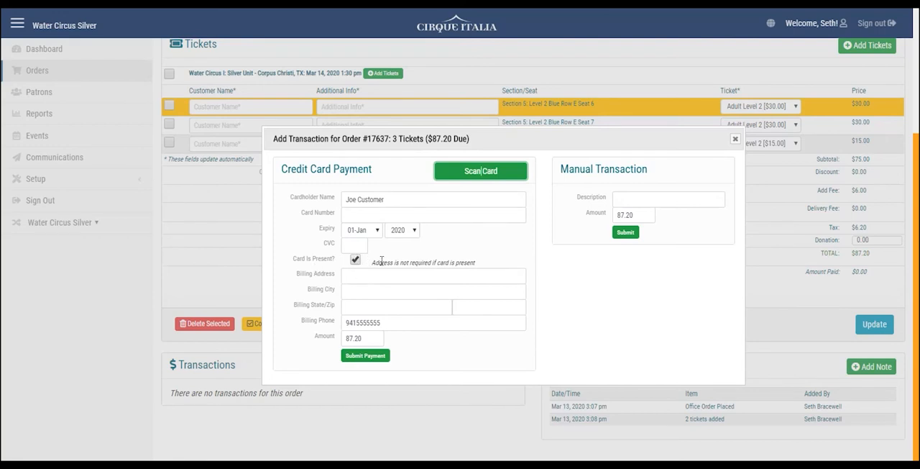
mouse_move(322, 357)
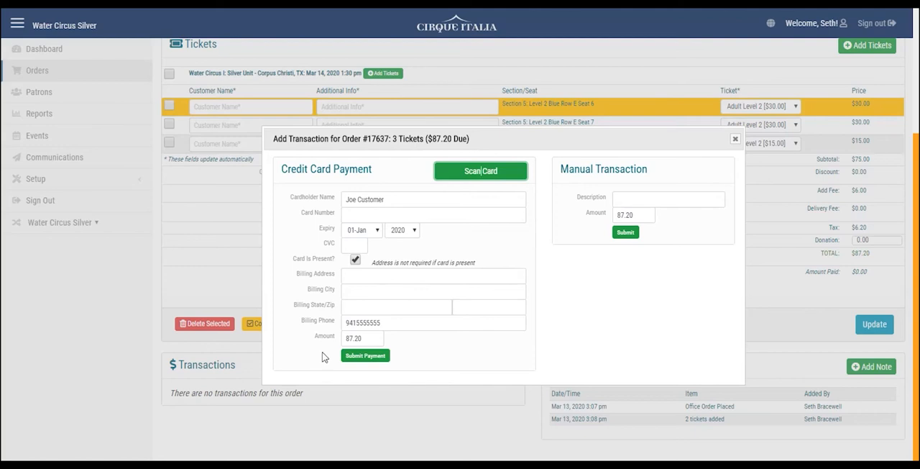
mouse_move(333, 278)
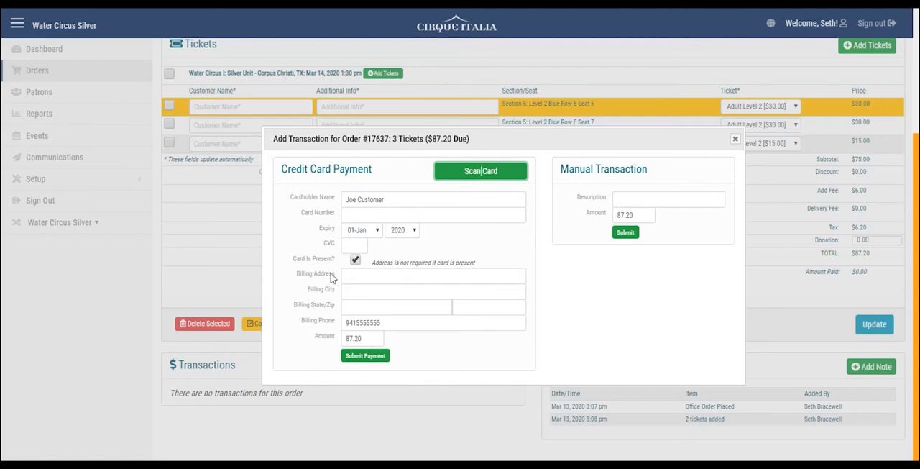
mouse_move(295, 279)
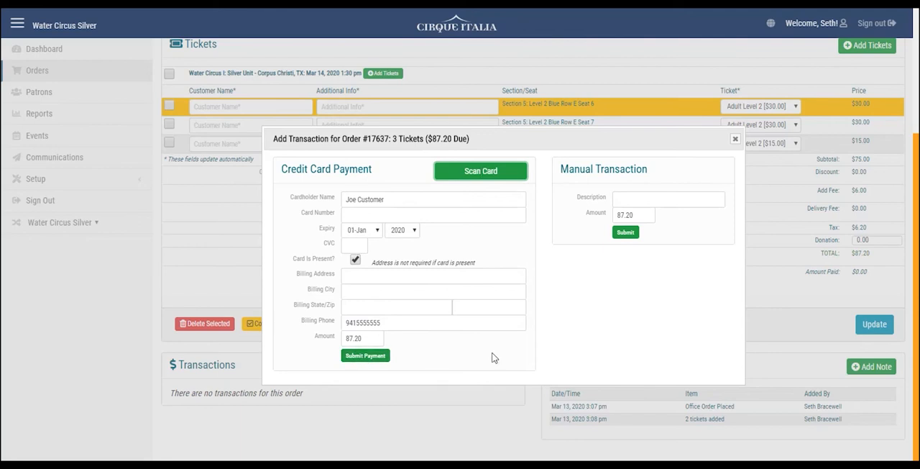
mouse_move(329, 210)
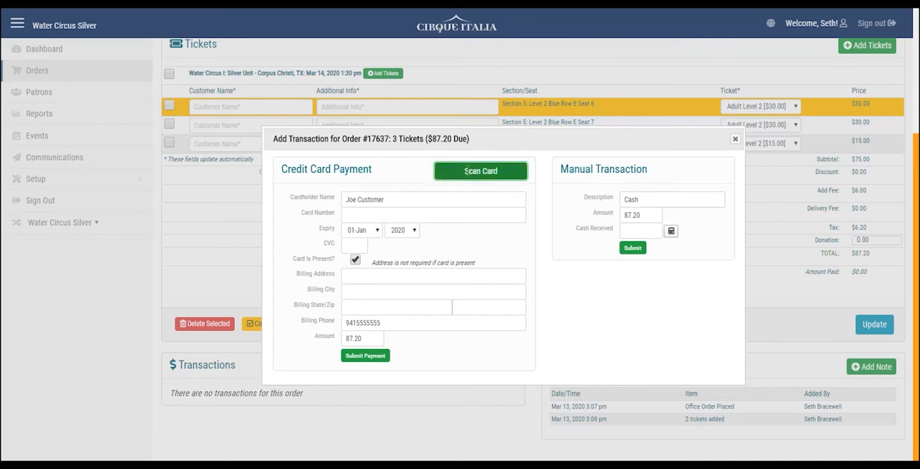
Submit an $87.20 cash payment with $100 received and $12.80 change.
left_click(480, 171)
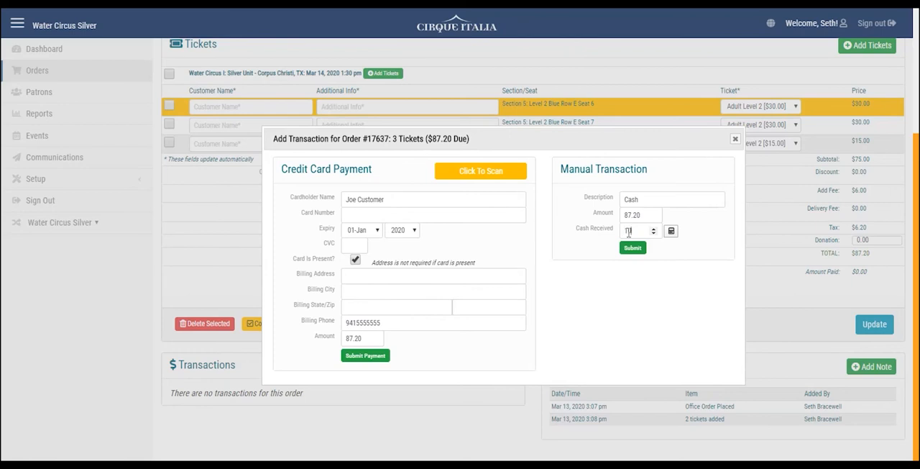
type("100")
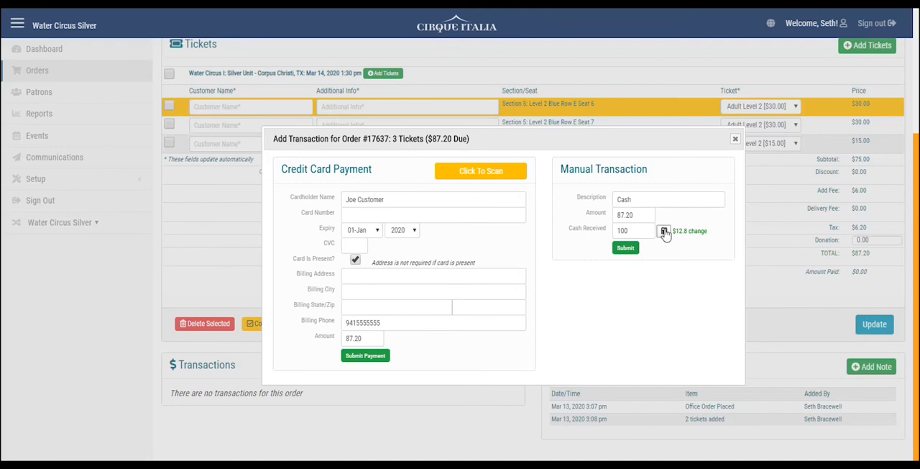
mouse_move(627, 279)
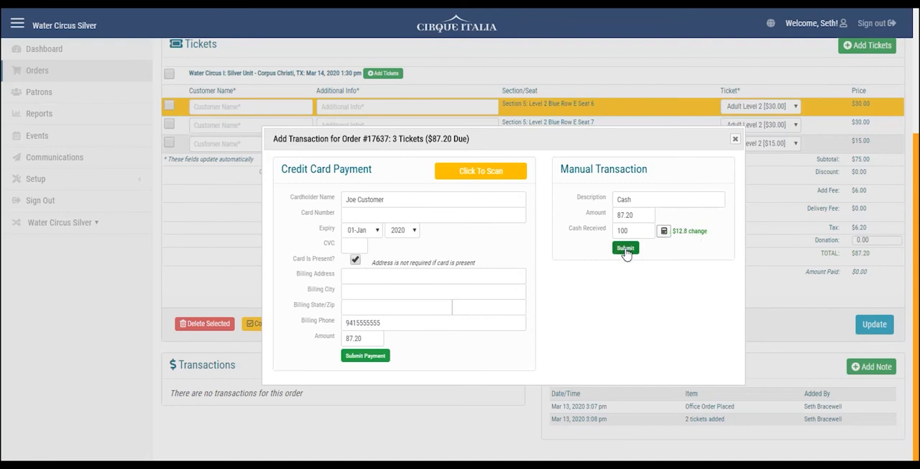
left_click(625, 247)
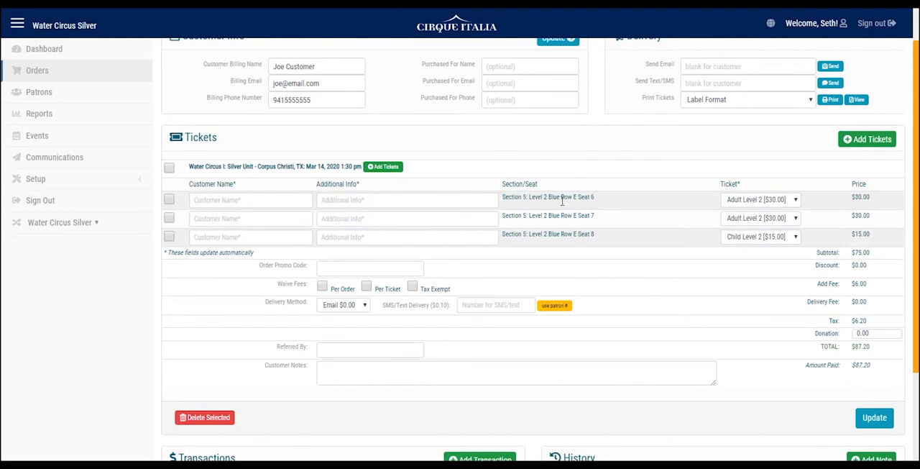
mouse_move(533, 220)
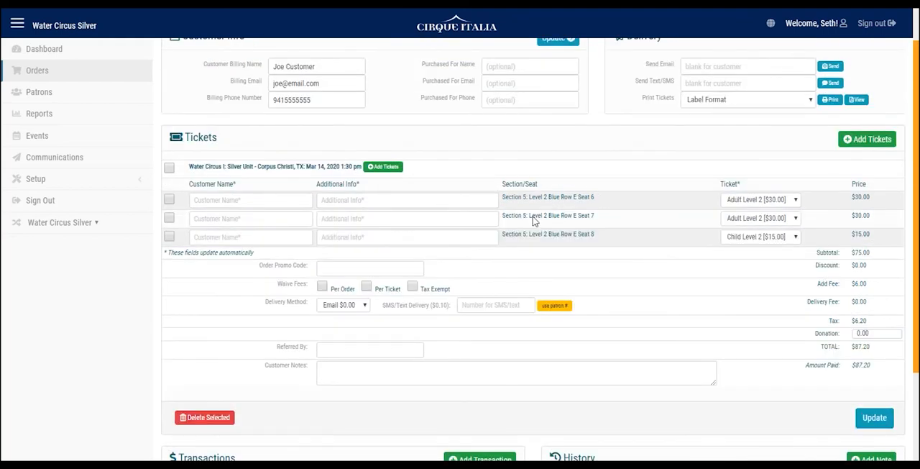
mouse_move(561, 207)
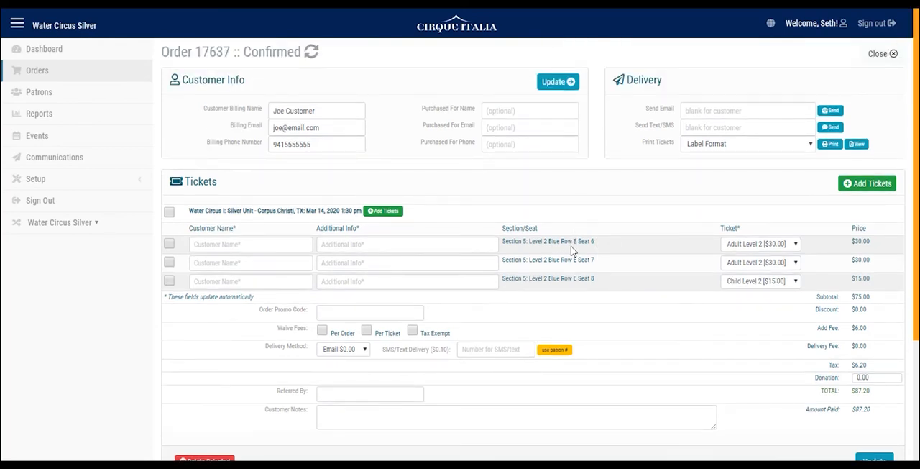
mouse_move(592, 243)
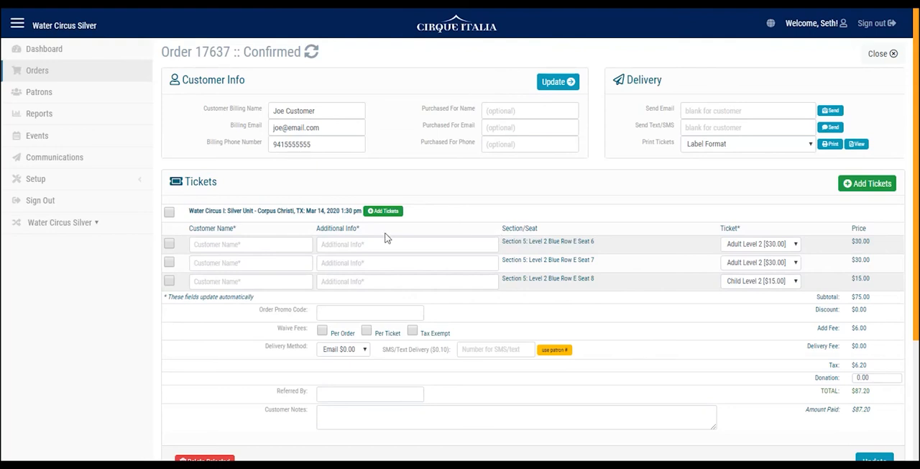
mouse_move(741, 207)
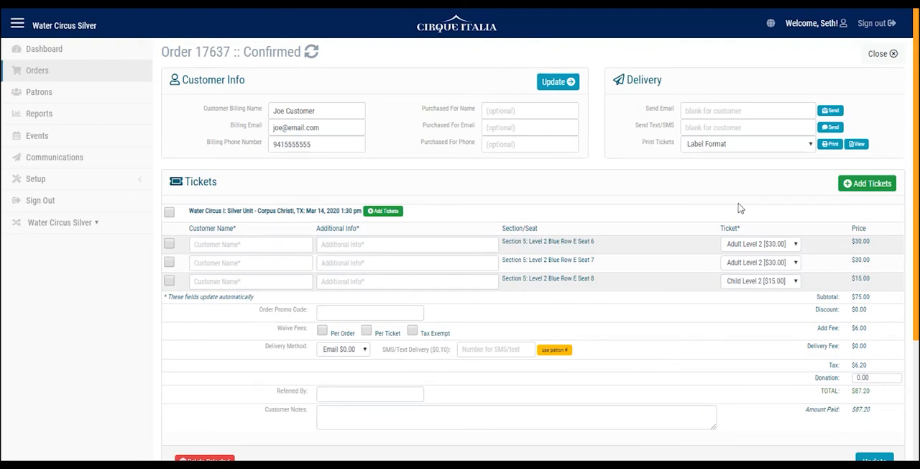
mouse_move(812, 156)
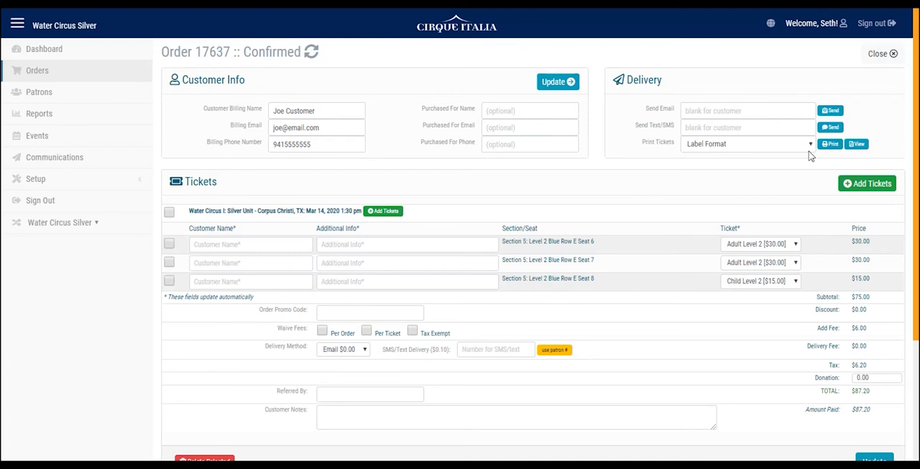
mouse_move(793, 111)
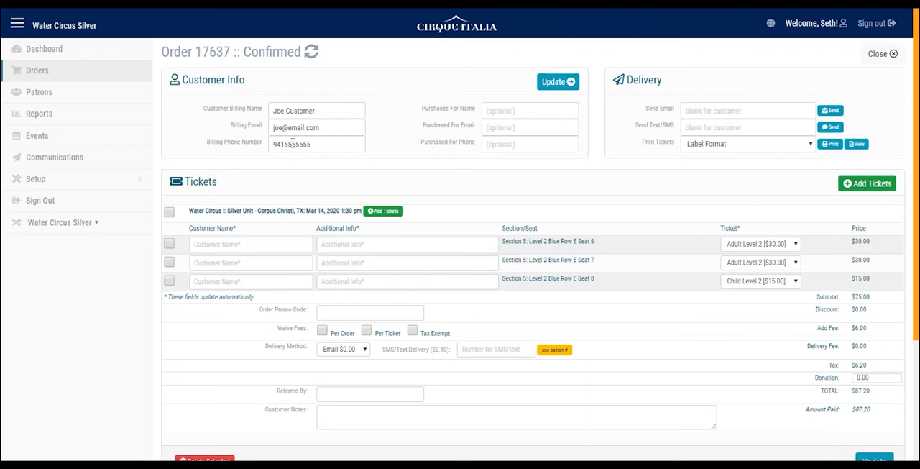
Enter the suggested staff delivery address and send the order 17637 email.
double_click(296, 128)
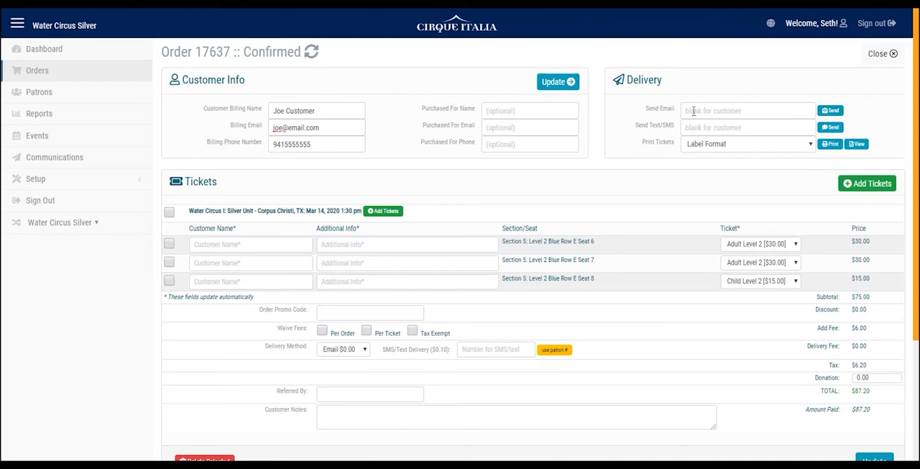
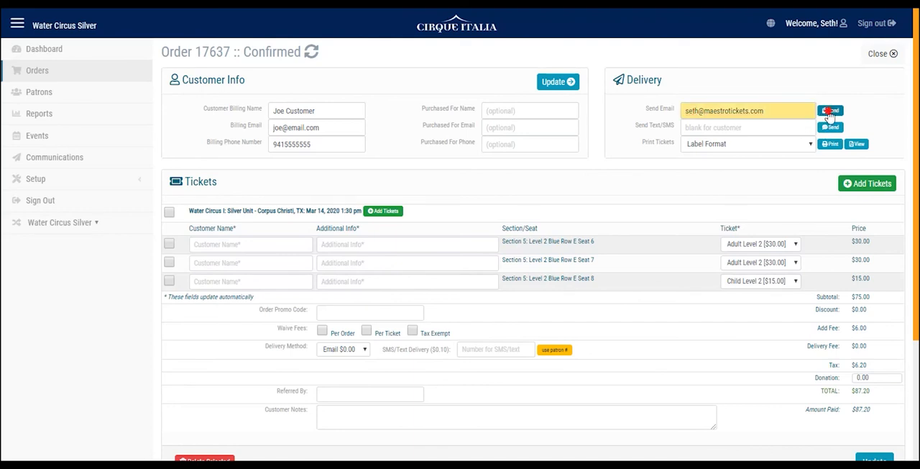
left_click(831, 110)
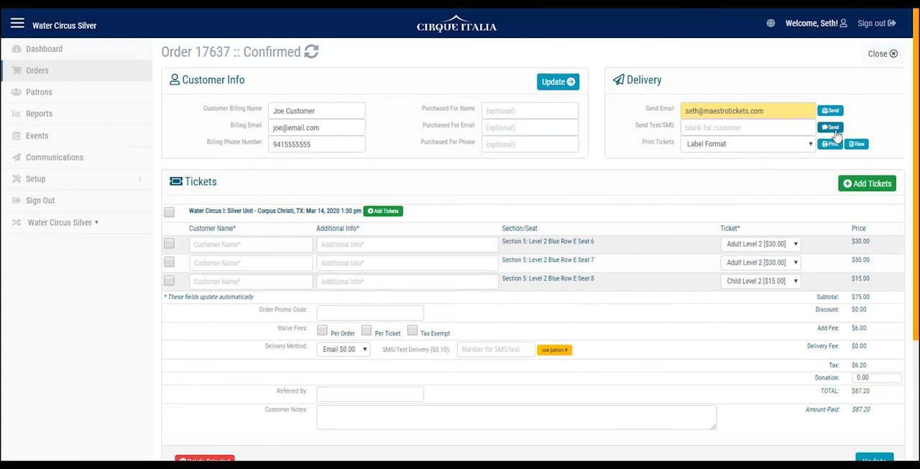
mouse_move(589, 249)
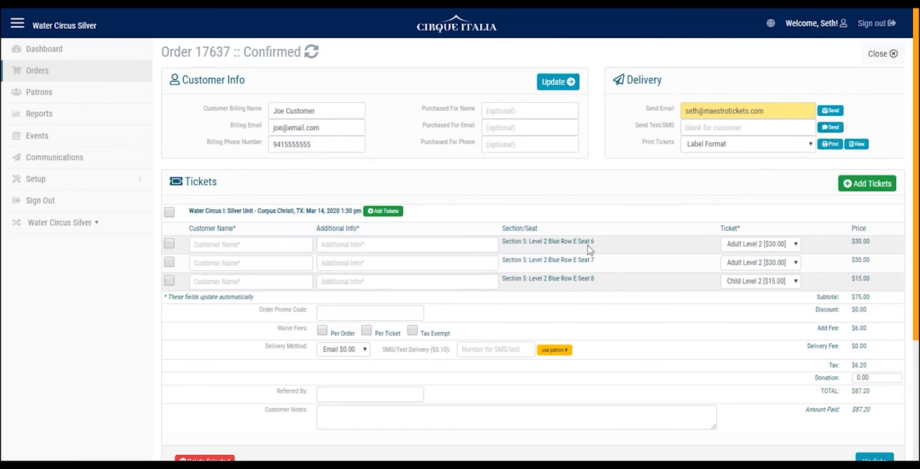
mouse_move(636, 164)
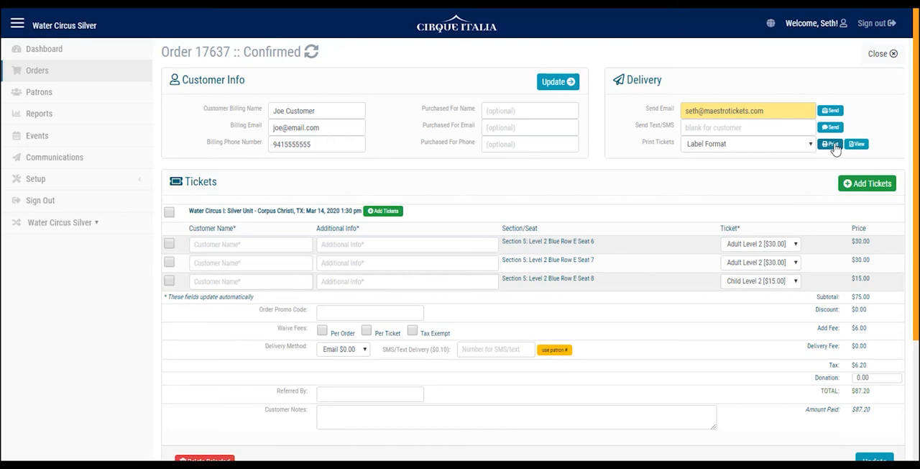
mouse_move(825, 154)
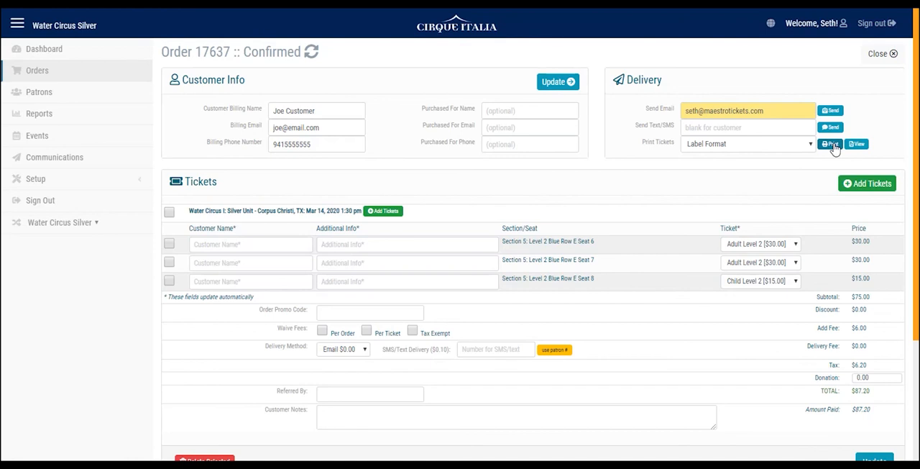
mouse_move(887, 144)
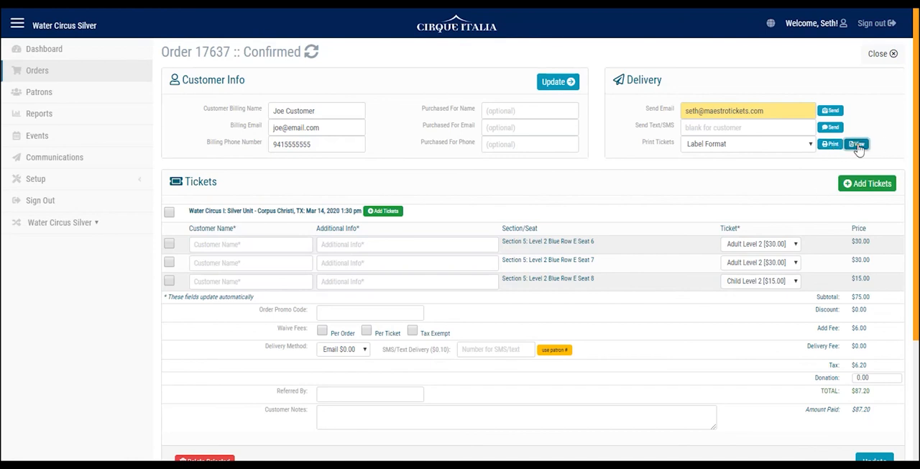
left_click(857, 144)
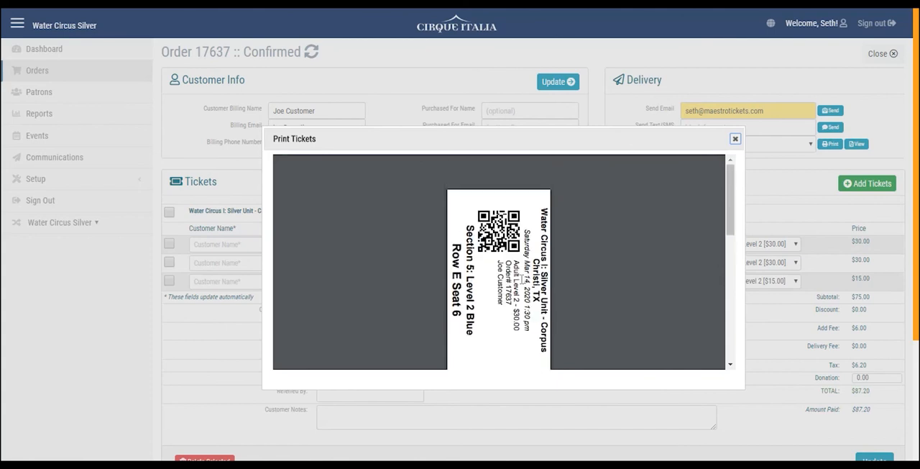
scroll("down", 3)
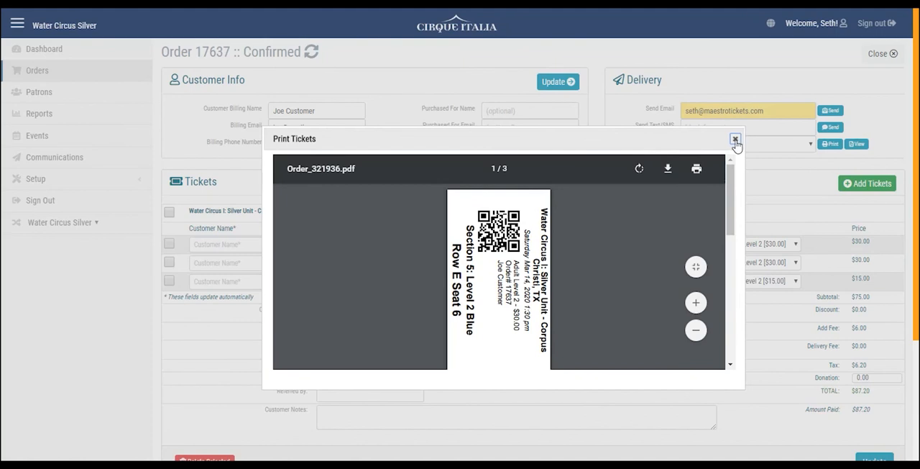
left_click(735, 139)
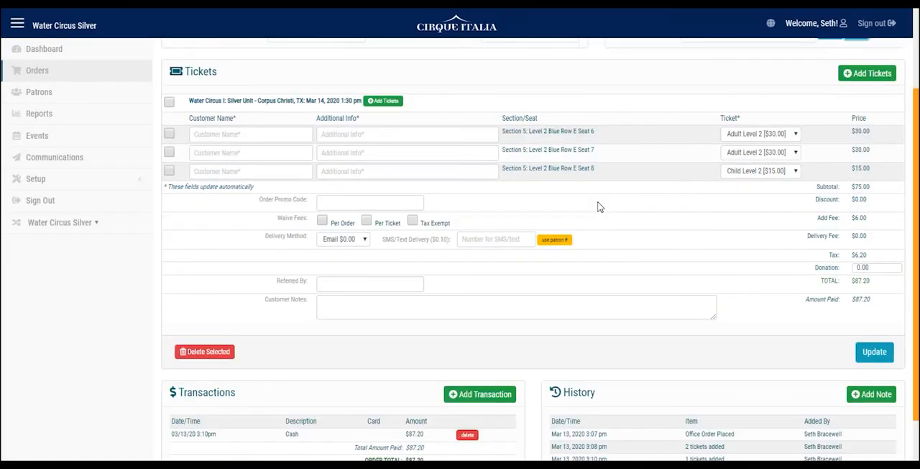
Scroll down to the History panel to find the Order Email Sent entry.
scroll("down", 3)
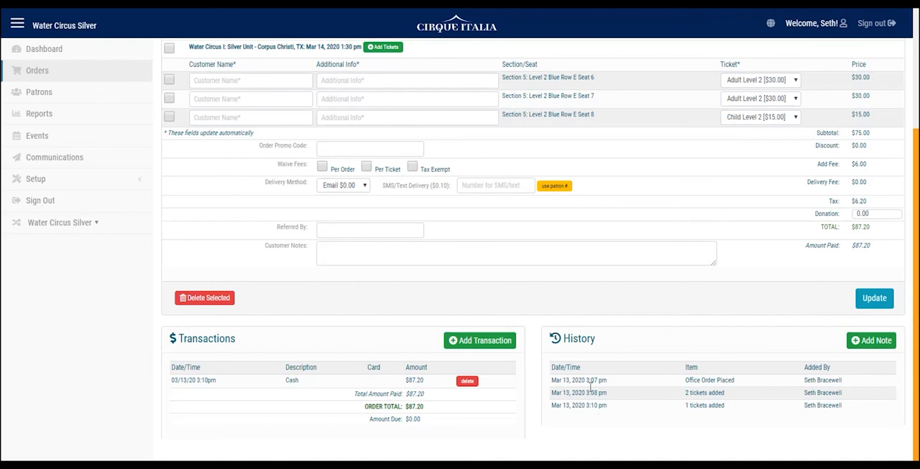
mouse_move(687, 386)
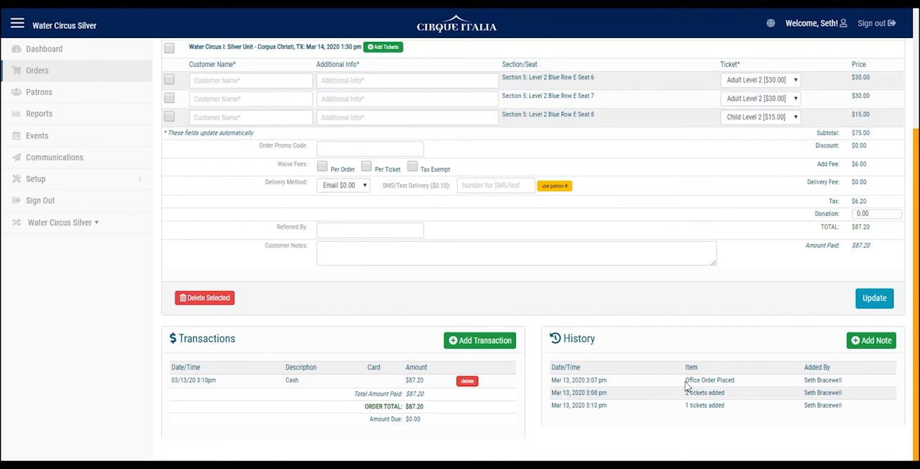
mouse_move(816, 424)
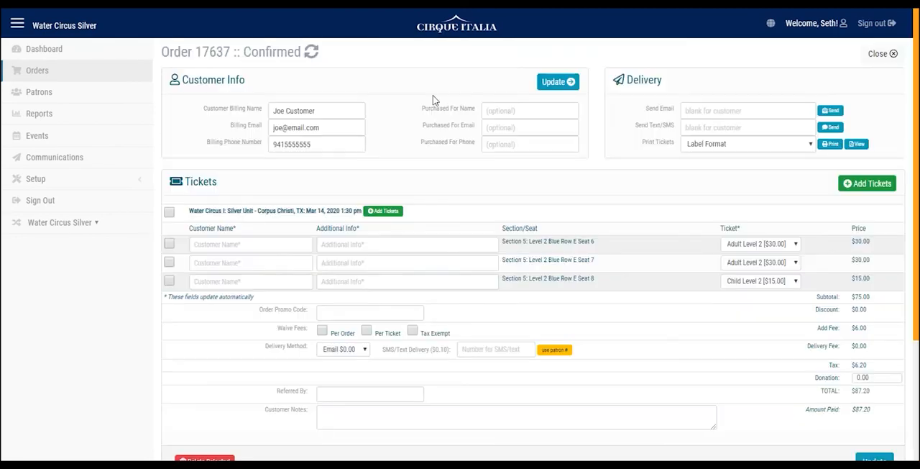
scroll("down", 3)
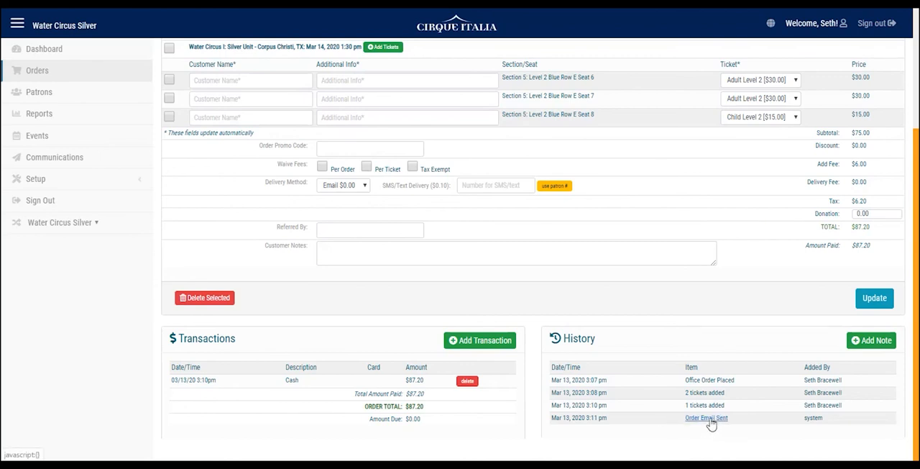
mouse_move(705, 423)
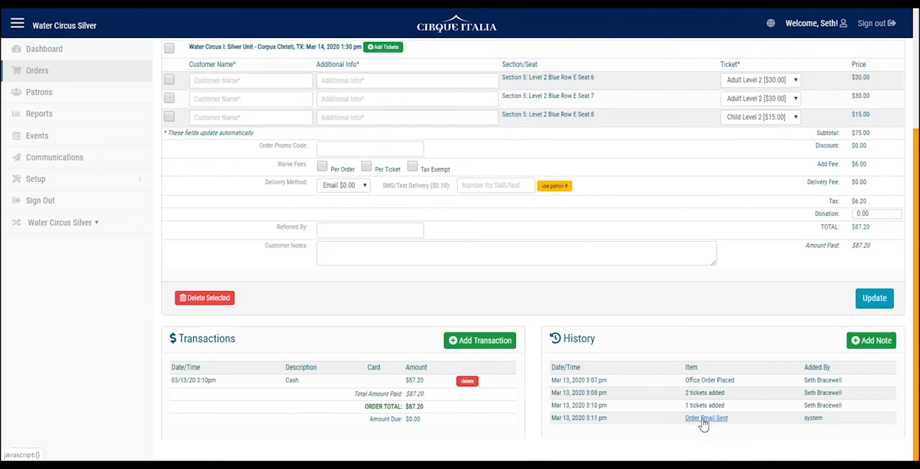
left_click(706, 417)
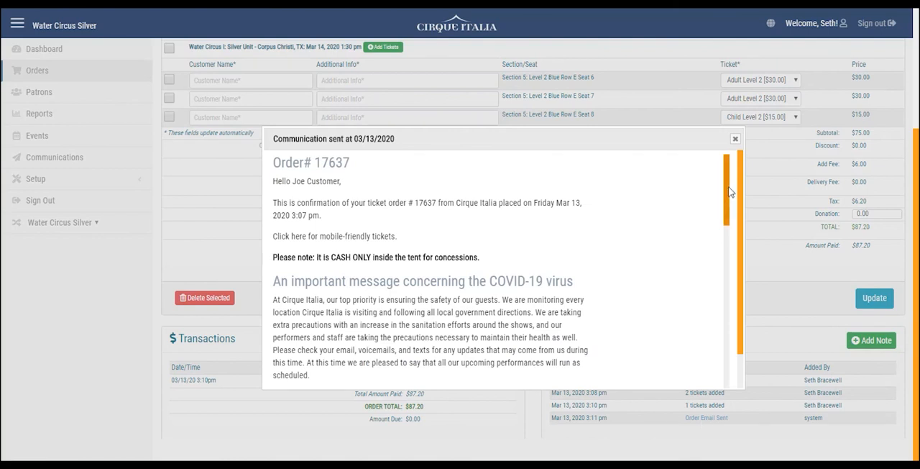
scroll("down", 3)
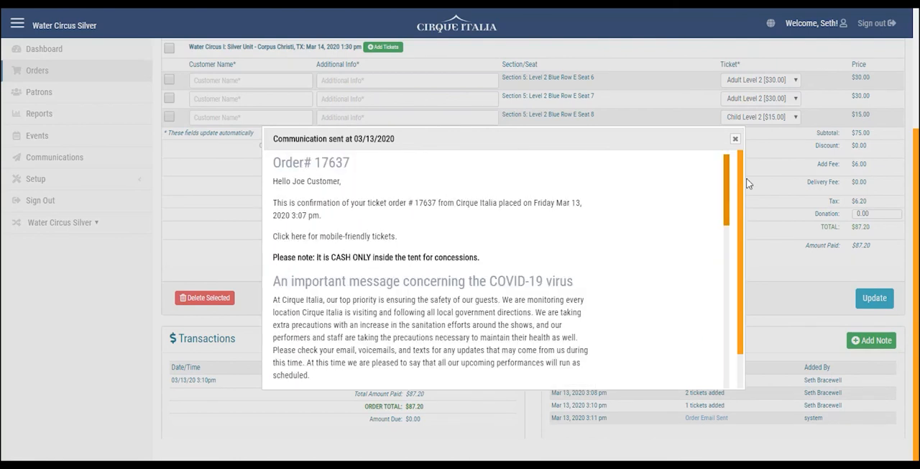
left_click(735, 138)
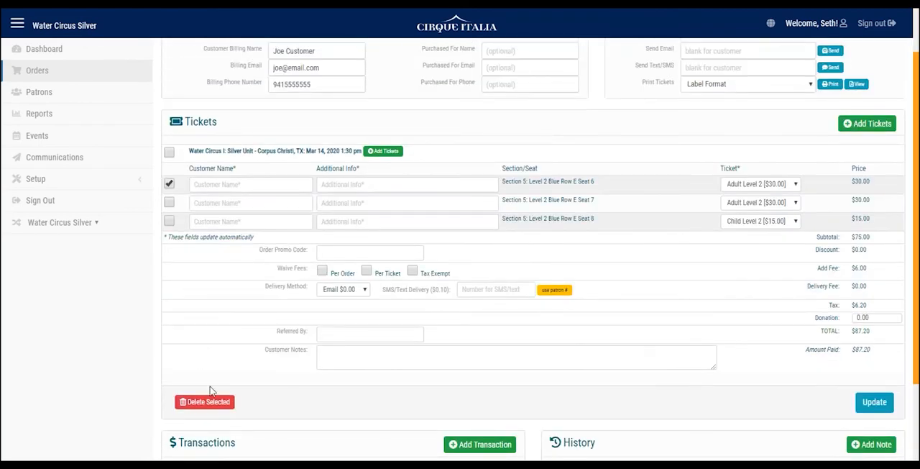
Delete the checked Seat 6 ticket, leaving two tickets totaling $52.72.
left_click(205, 401)
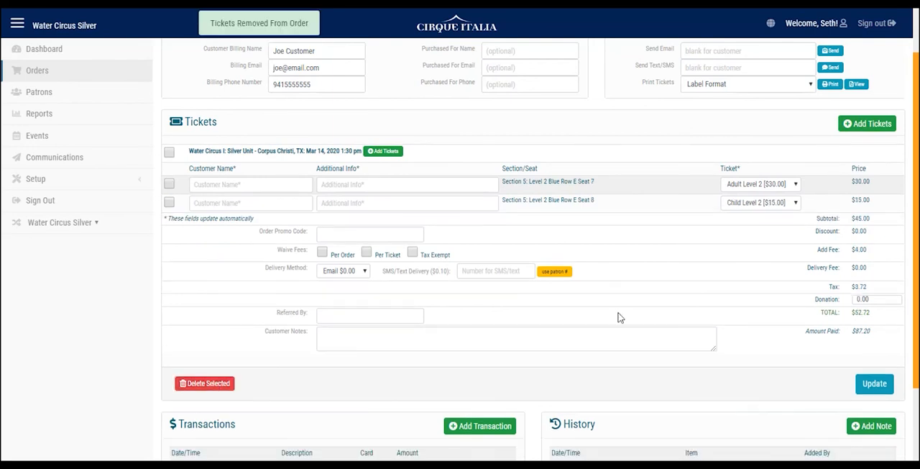
scroll("down", 3)
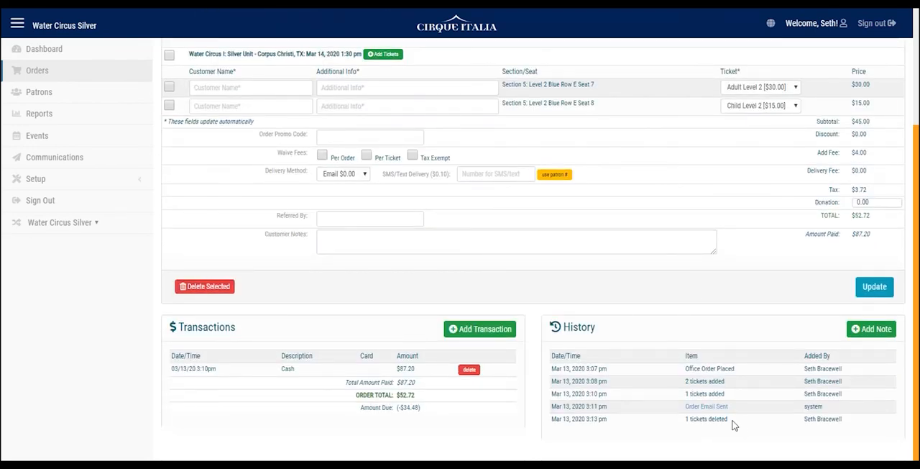
mouse_move(707, 394)
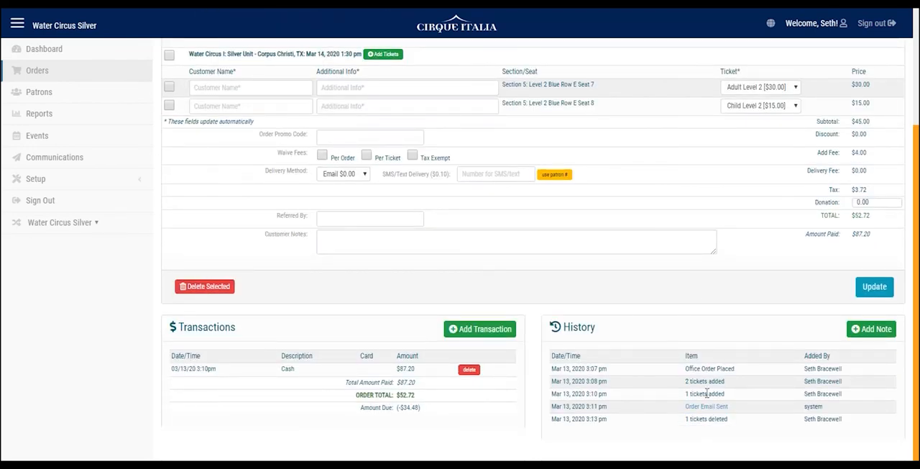